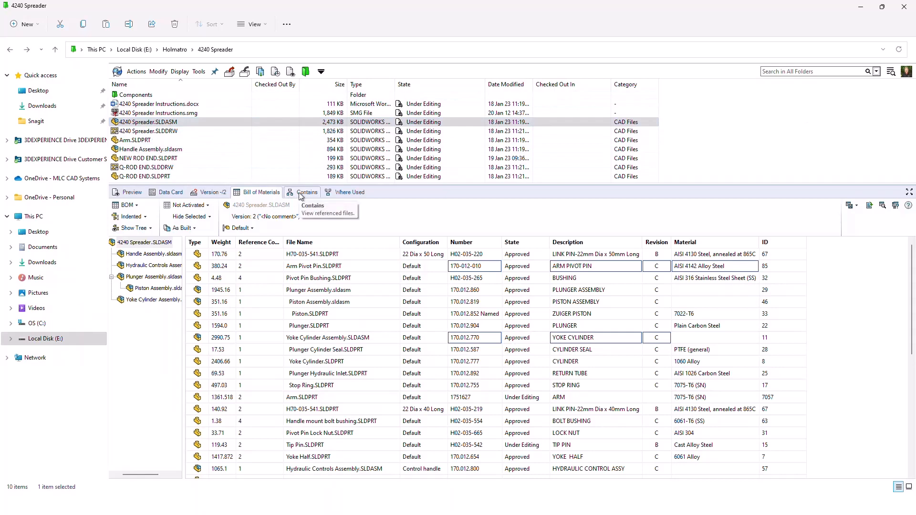
# Step: Show the Contains list for 4240 Spreader.SLDASM and bring up the context menu for Battery.SLDPRT
pyautogui.click(307, 192)
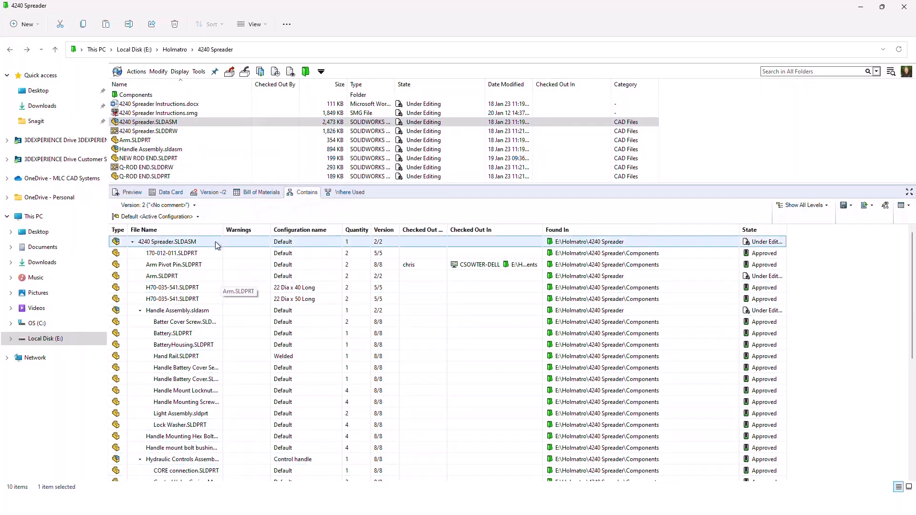
pyautogui.click(185, 470)
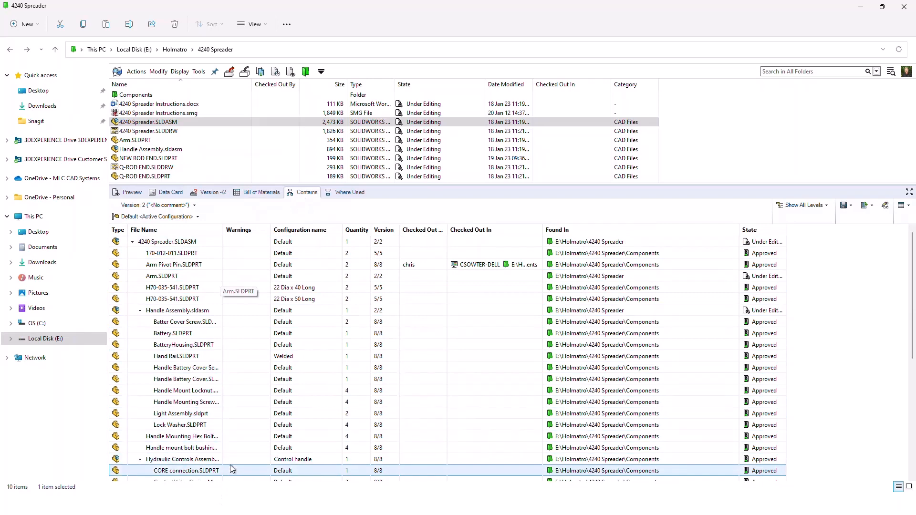
pyautogui.rightClick(158, 333)
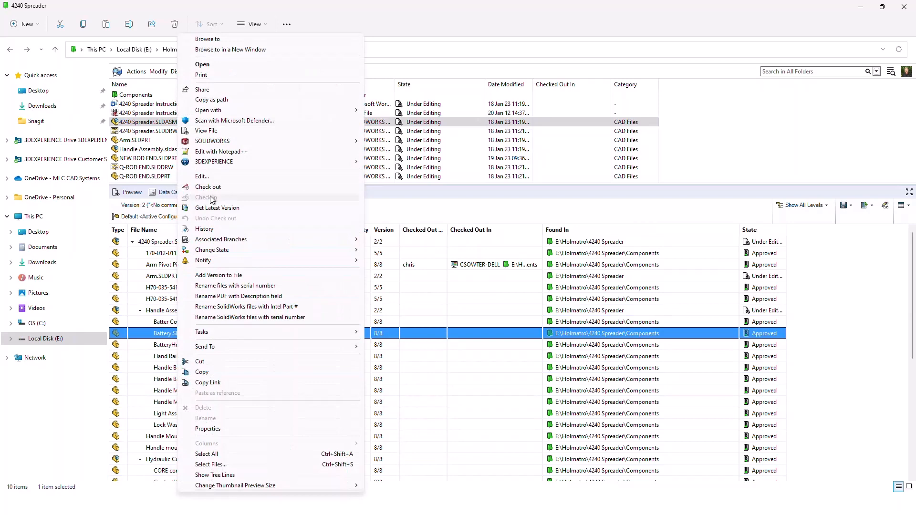
pyautogui.moveTo(208, 39)
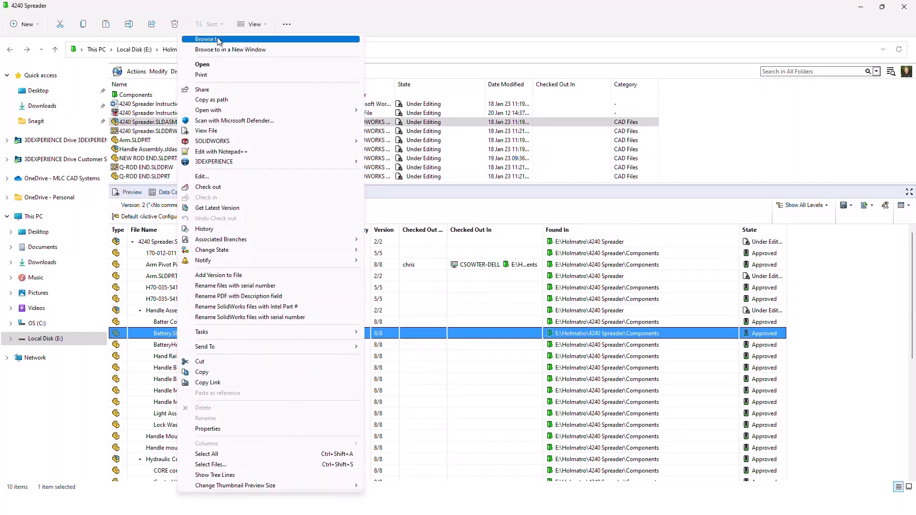
# Step: Browse to Battery.SLDPRT in the 4240 Spreader Components folder
pyautogui.click(206, 39)
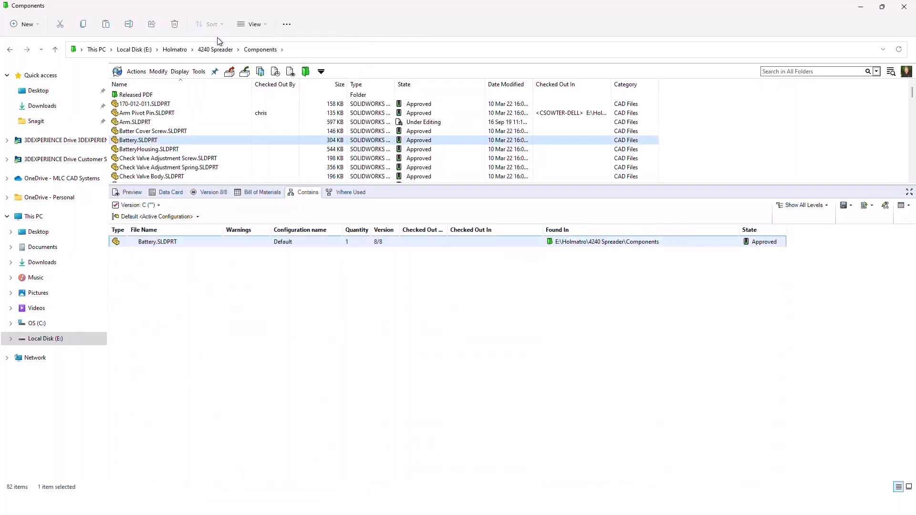
pyautogui.moveTo(98, 213)
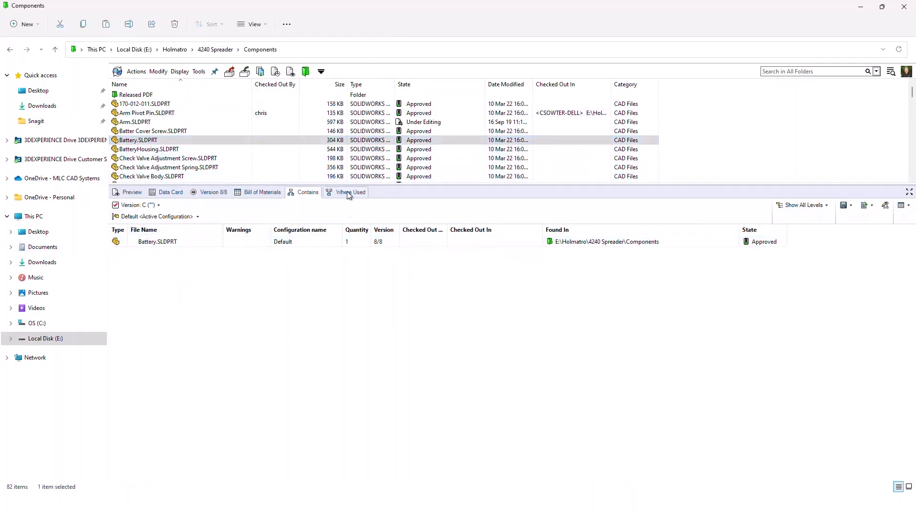
pyautogui.moveTo(347, 193)
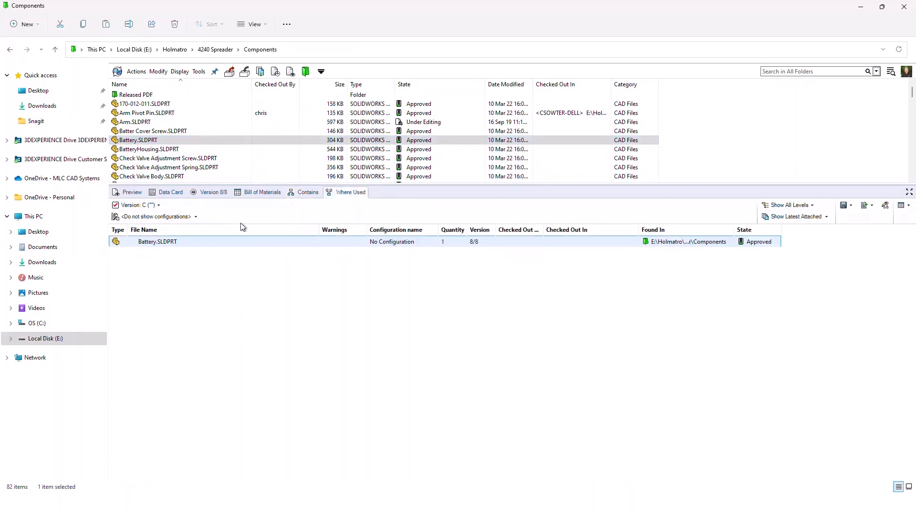
# Step: Limit Where Used to Top Level Only parents and Show All referencing versions
pyautogui.click(788, 205)
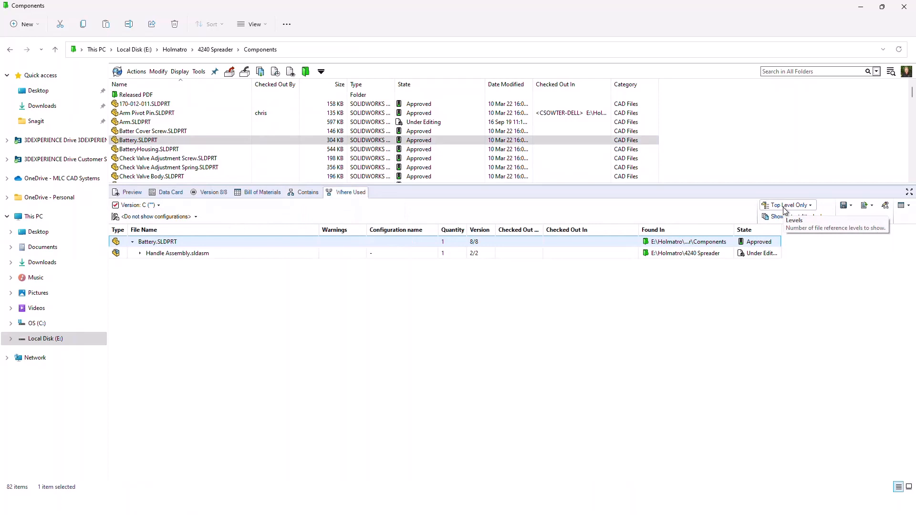
pyautogui.click(793, 217)
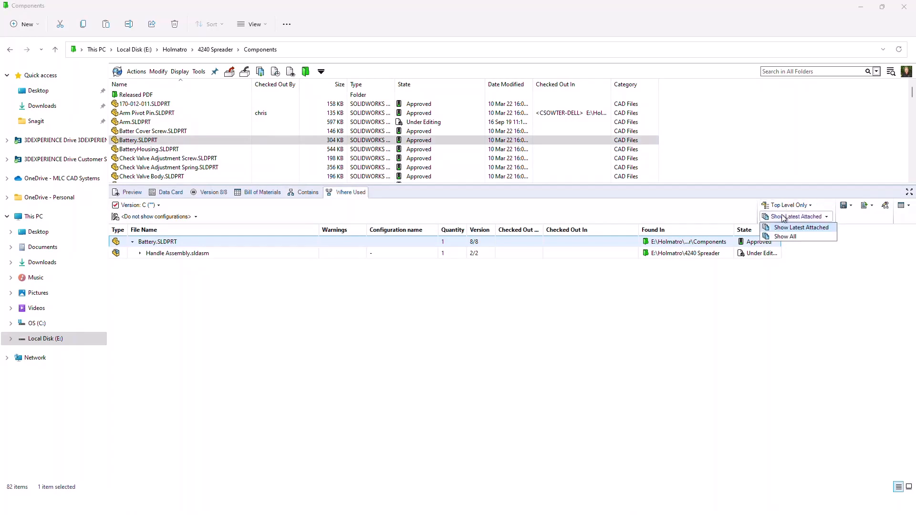
pyautogui.click(785, 237)
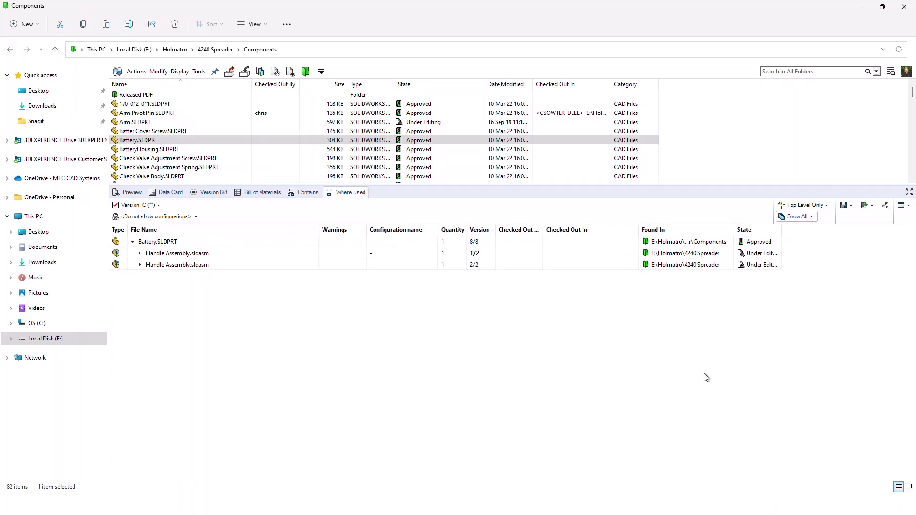
# Step: Select Battery.SLDPRT and review Handle Assembly versions 1/2 and 2/2 that reference it
pyautogui.click(157, 241)
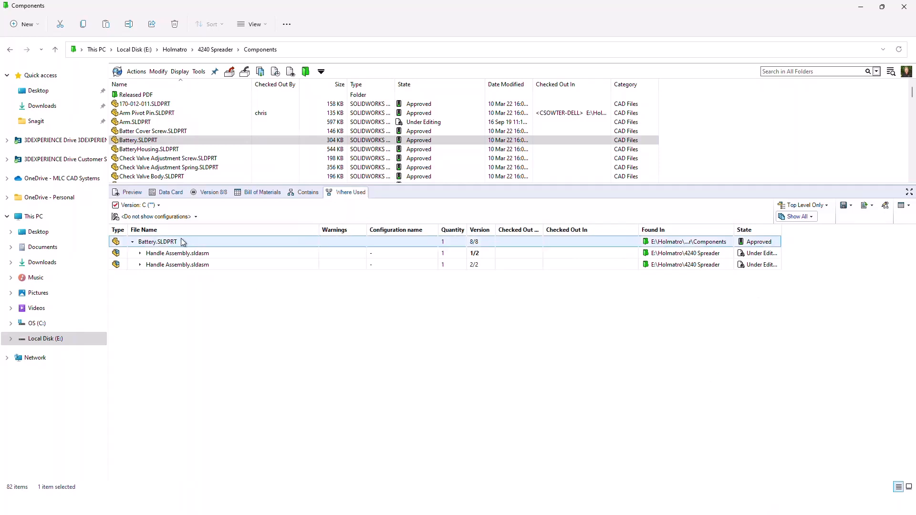
pyautogui.click(177, 265)
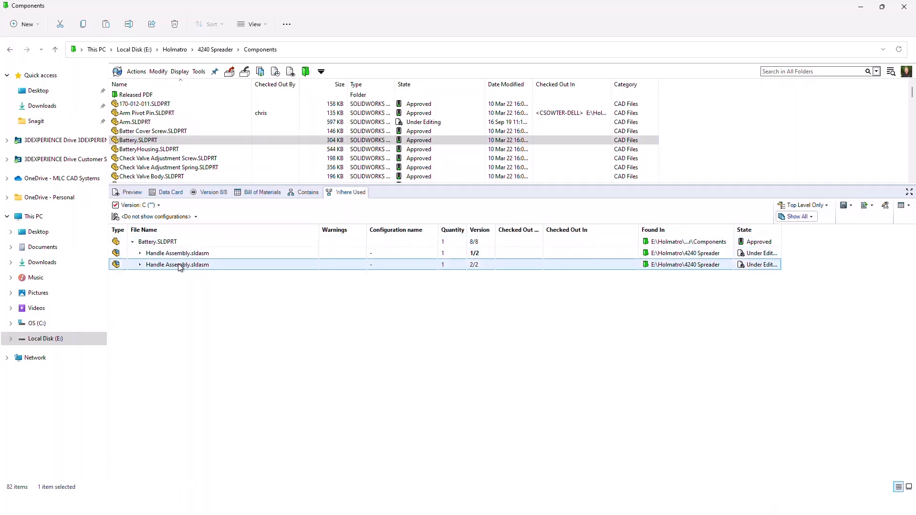
pyautogui.click(177, 253)
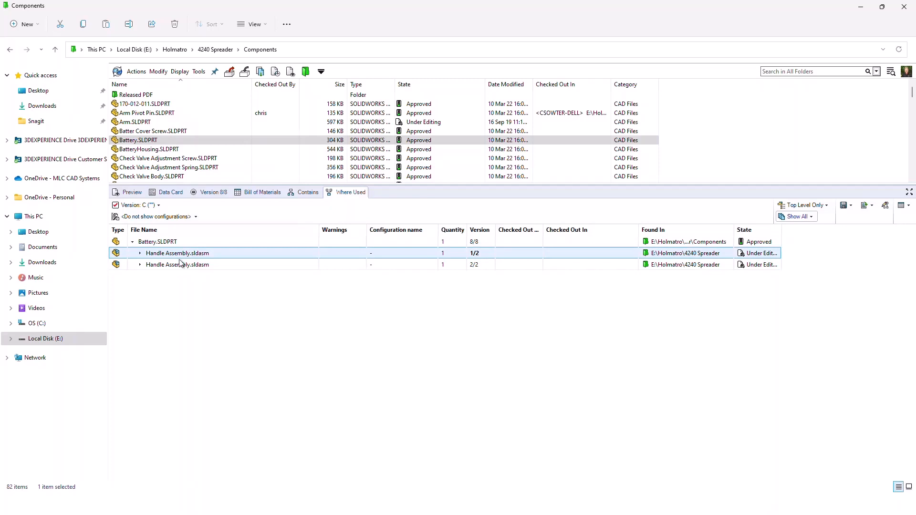
pyautogui.click(182, 265)
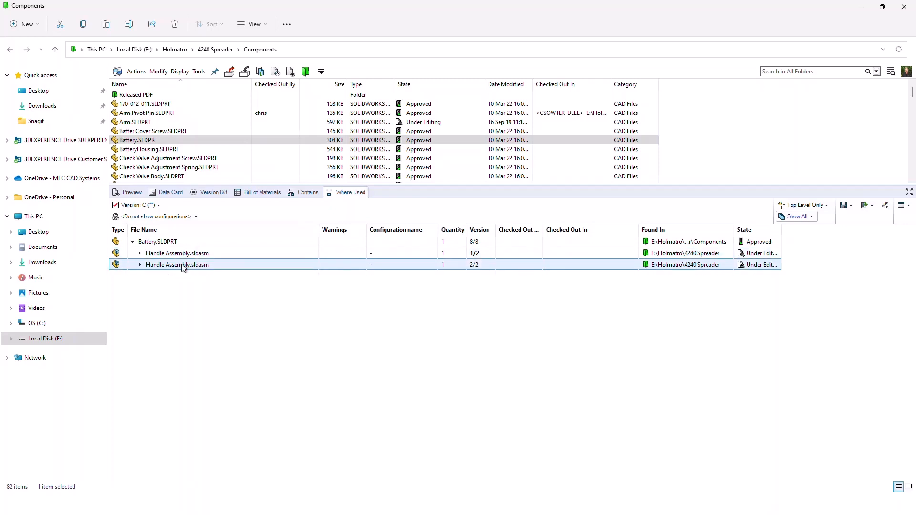